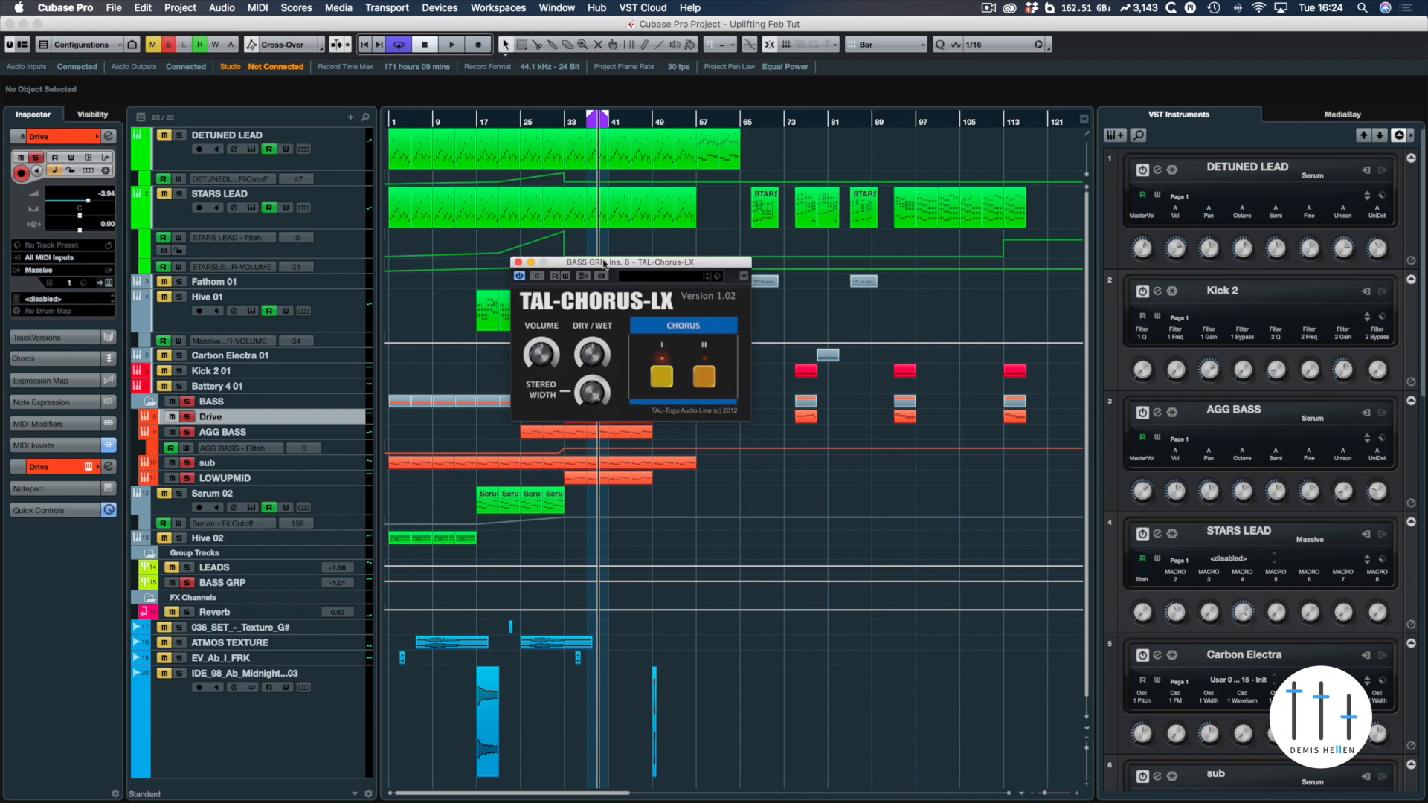
Switch on chorus mode I in the BASS GRP TAL-Chorus-LX
click(450, 43)
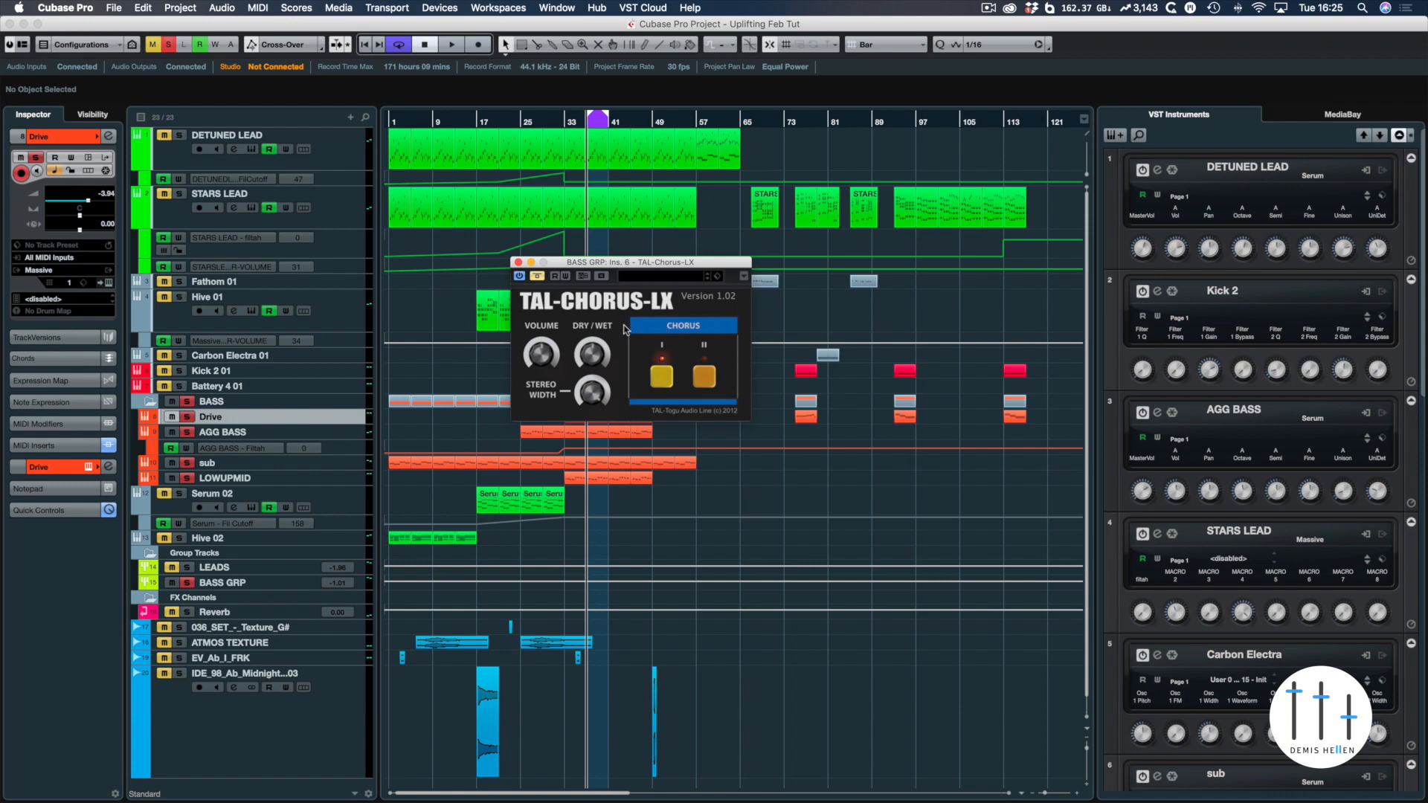
mouse_move(699, 294)
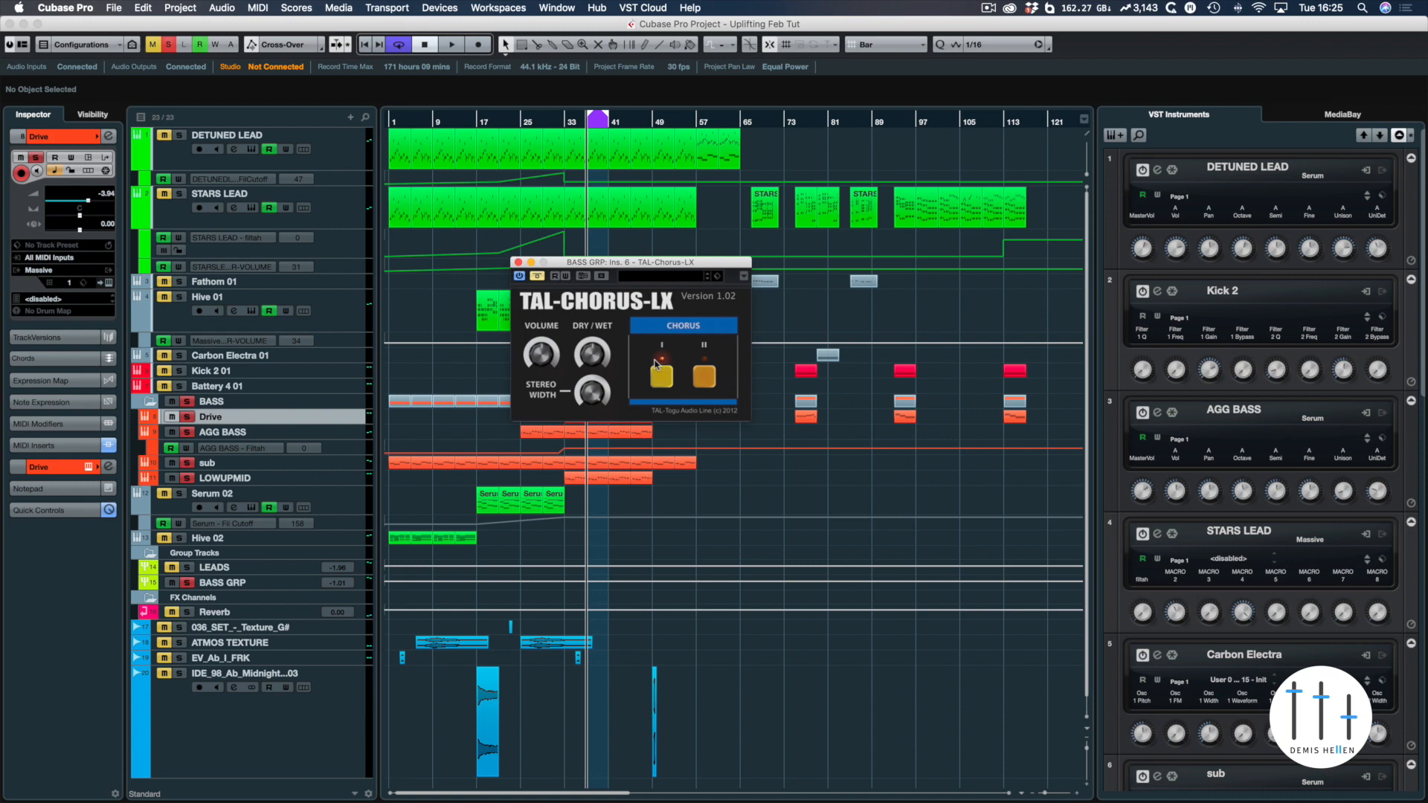
drag(628, 262, 833, 278)
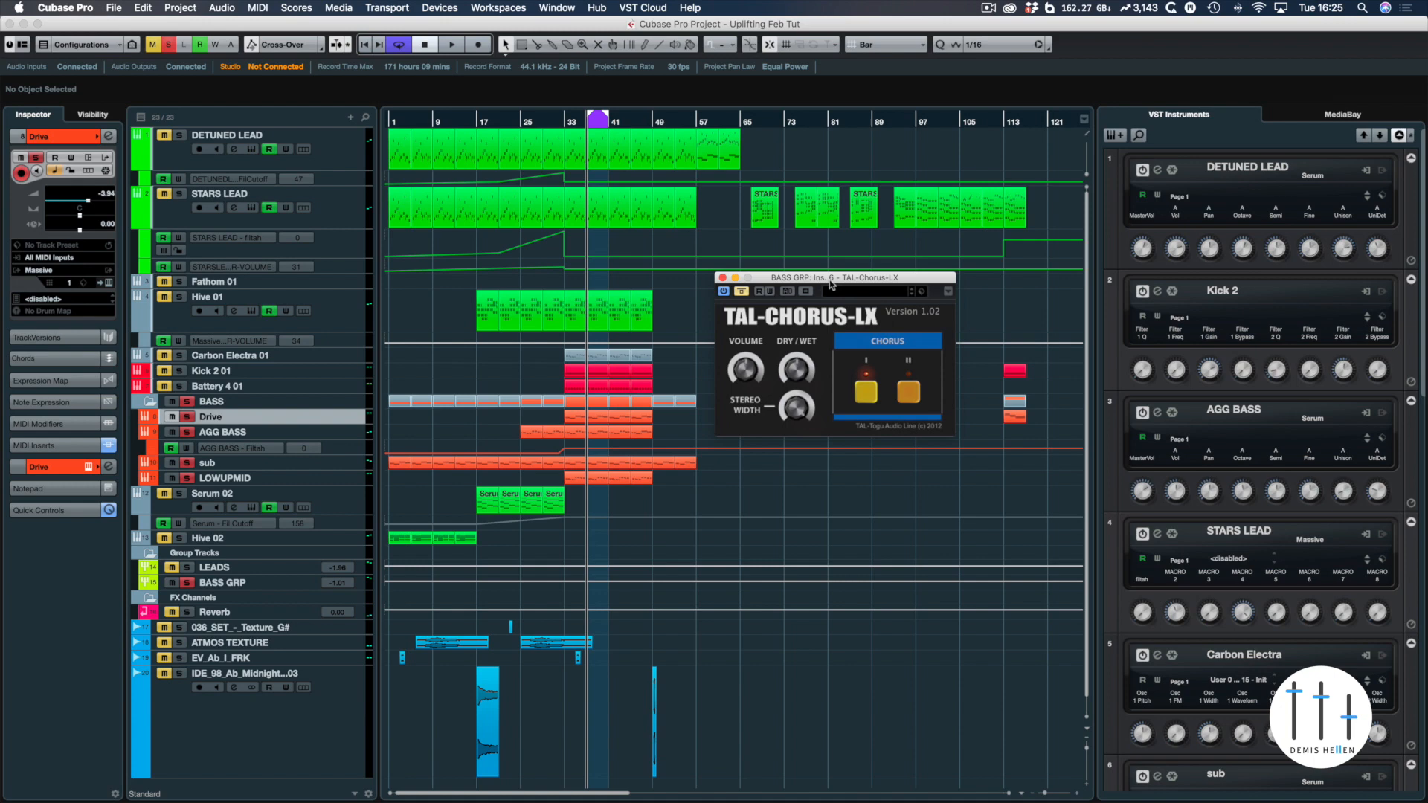
mouse_move(742, 265)
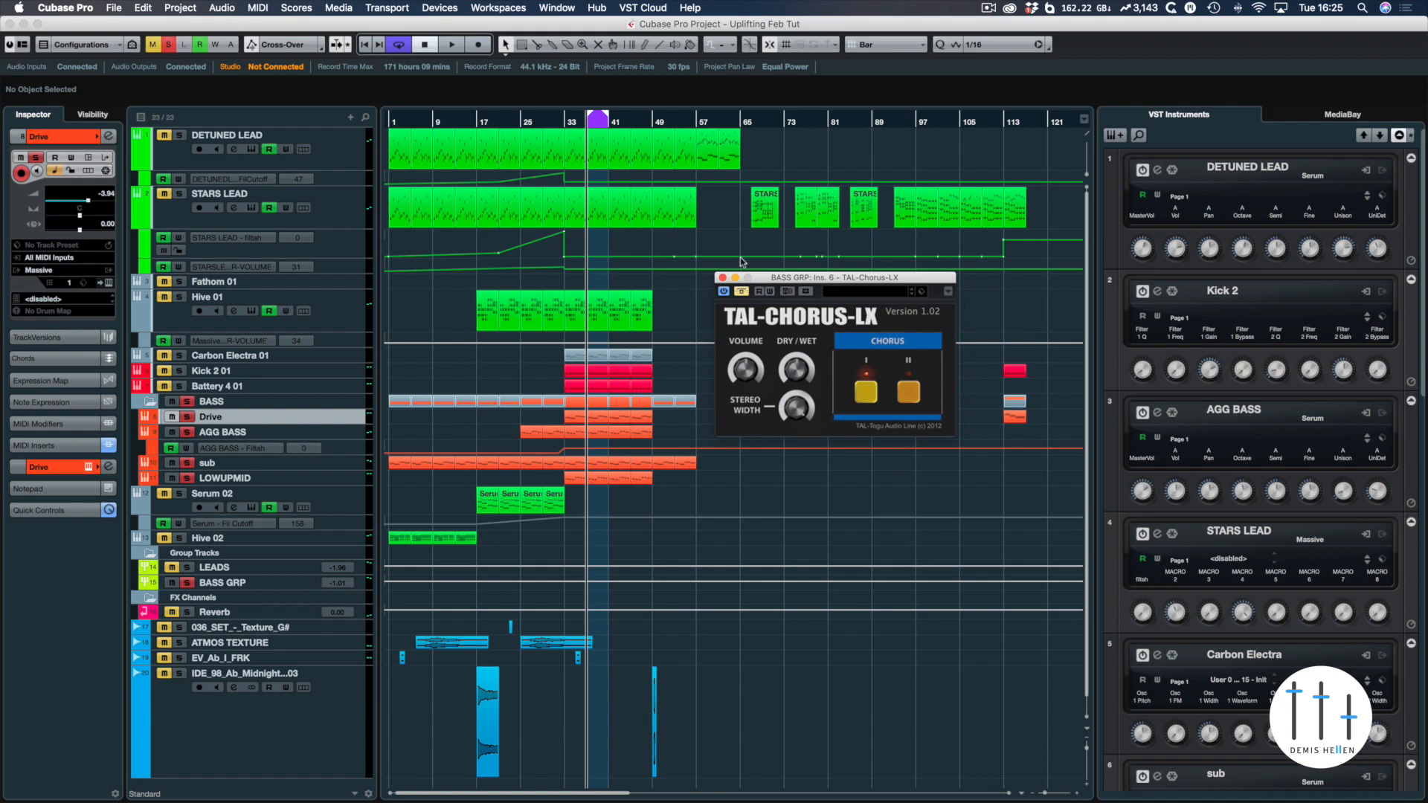
mouse_move(760, 266)
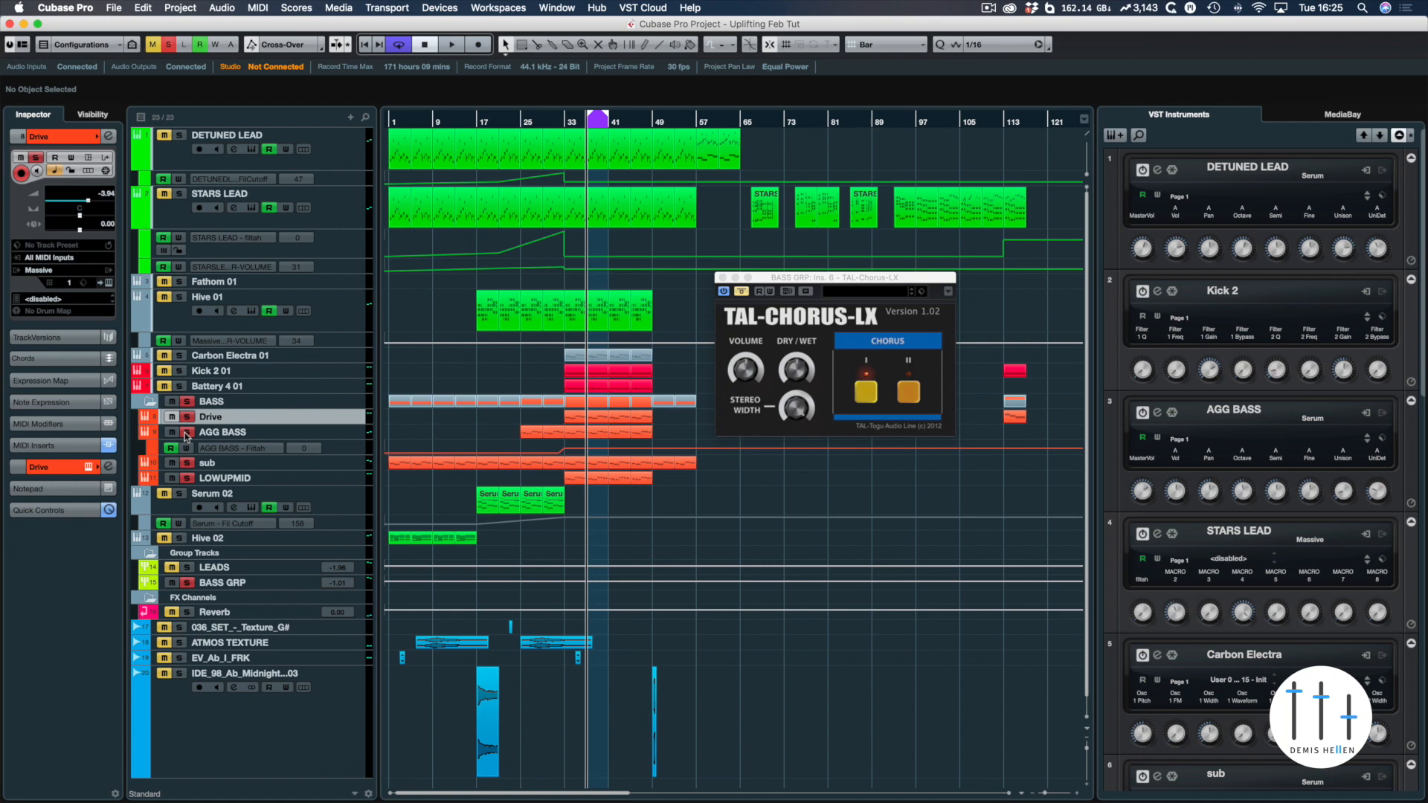
click(450, 43)
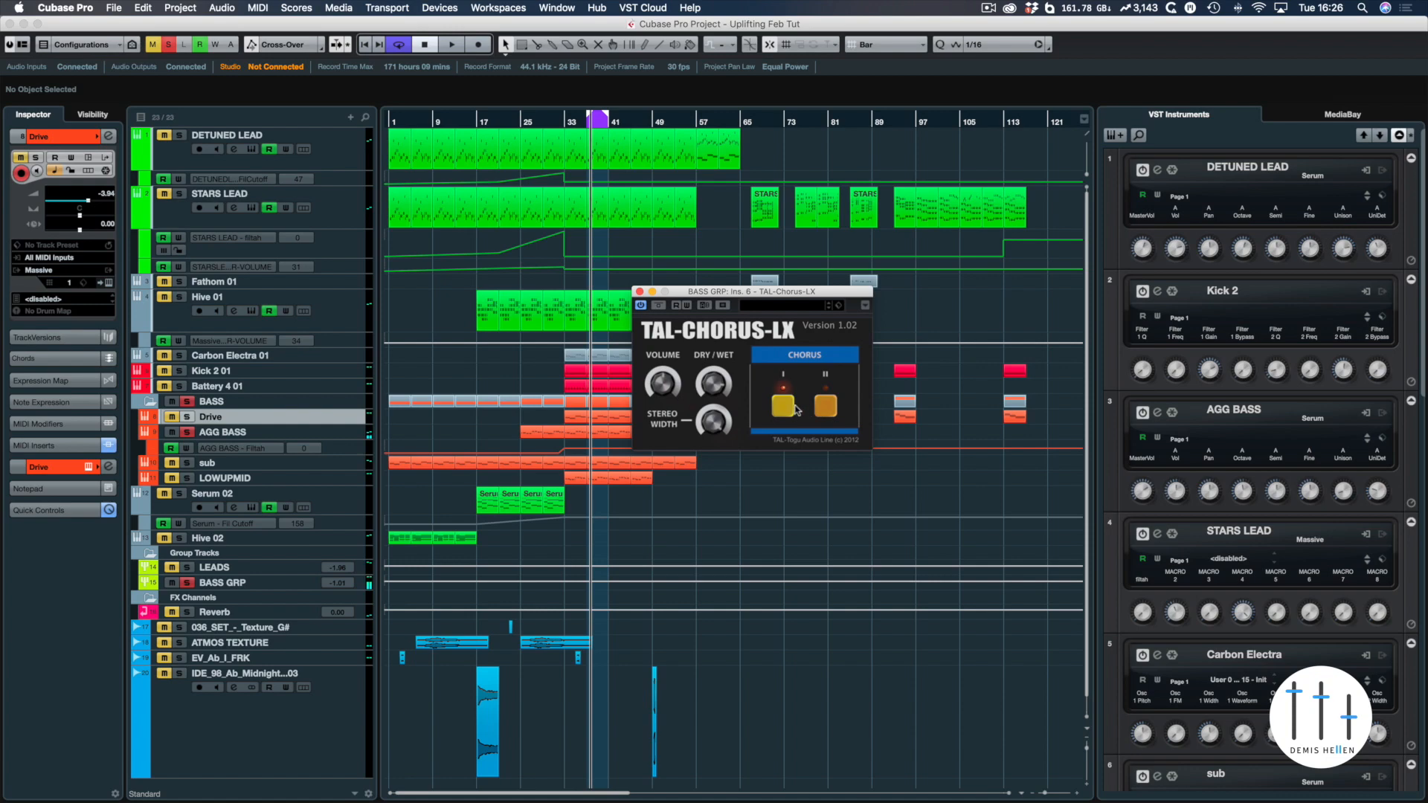
Swap the BASS GRP chorus from mode I to mode II, audition, and close the window
click(449, 43)
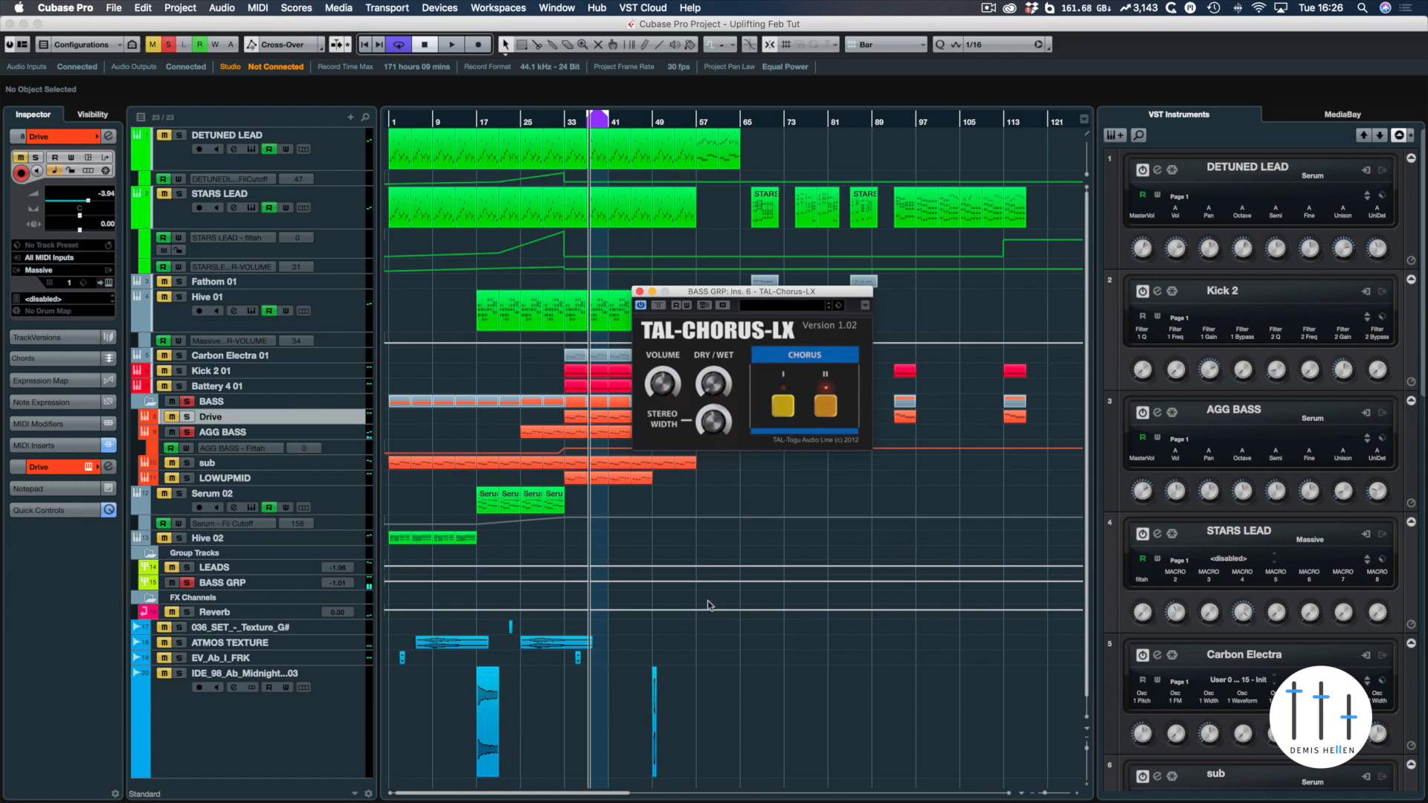
click(451, 43)
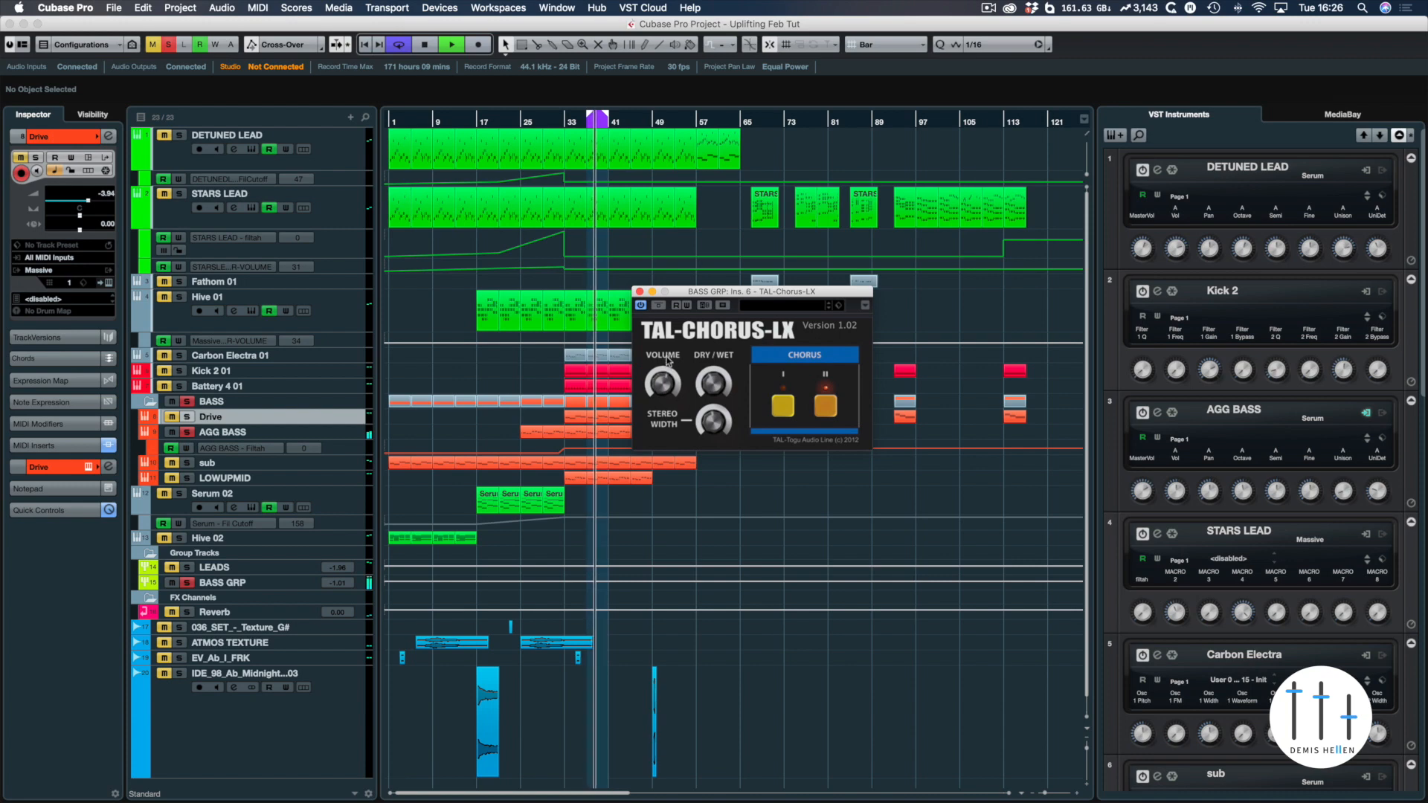
click(399, 43)
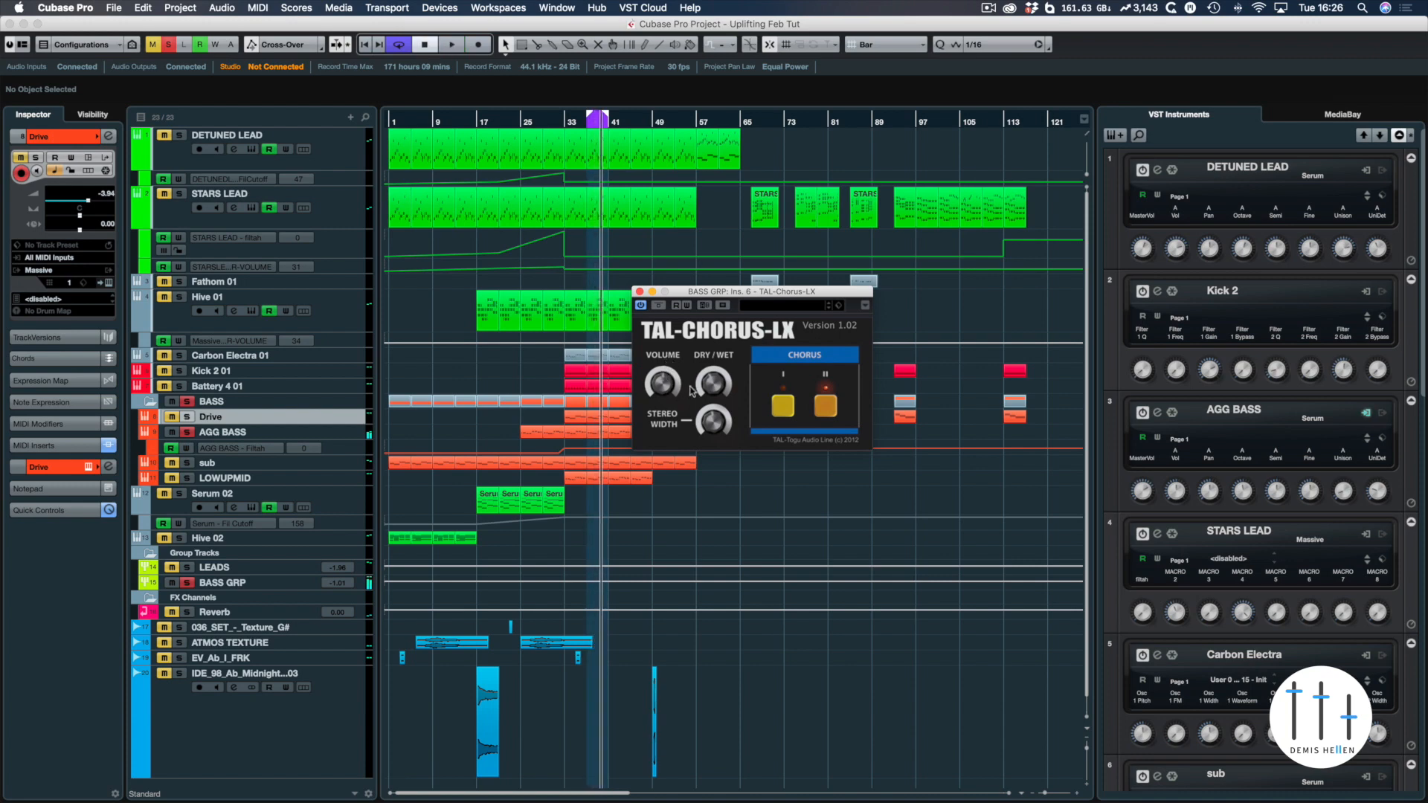
click(639, 291)
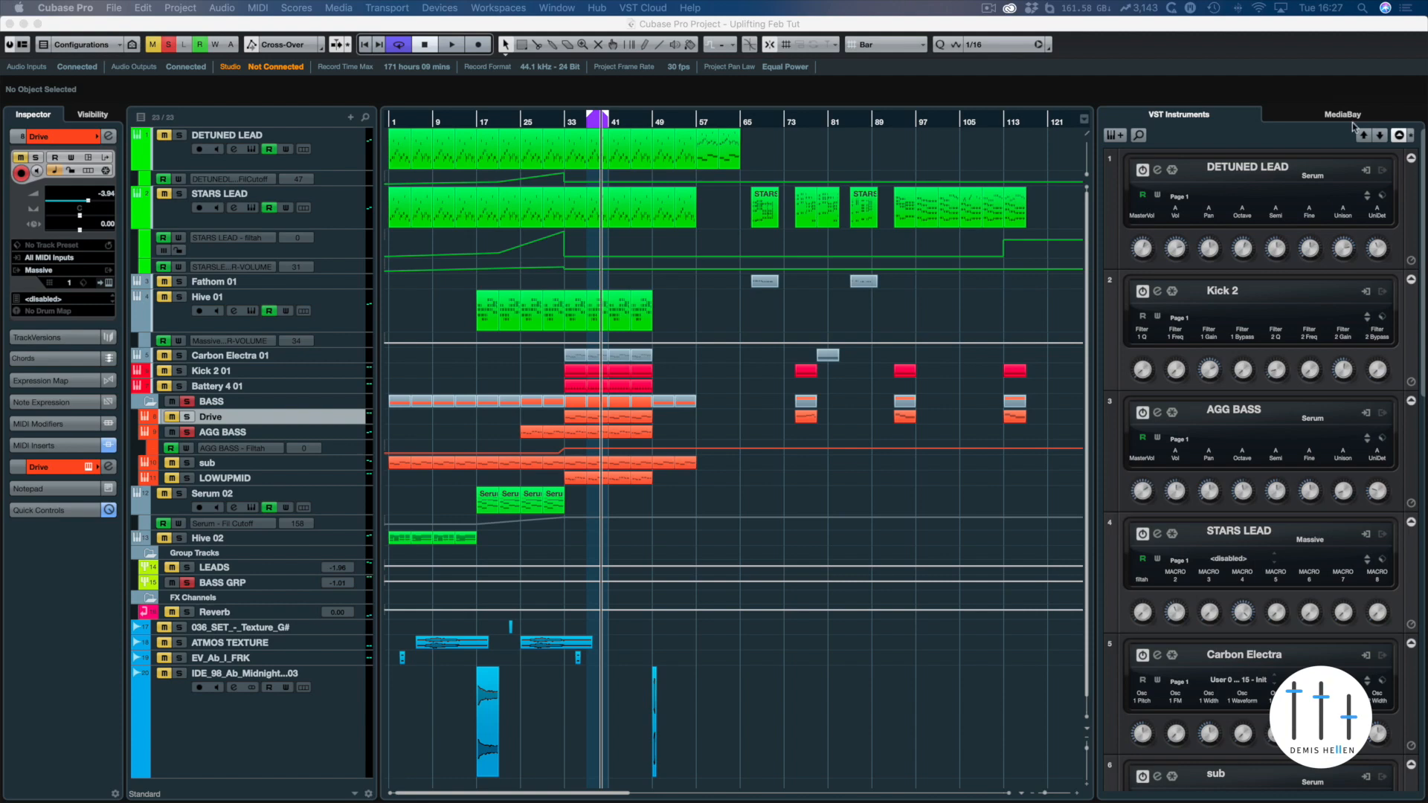
mouse_move(182, 198)
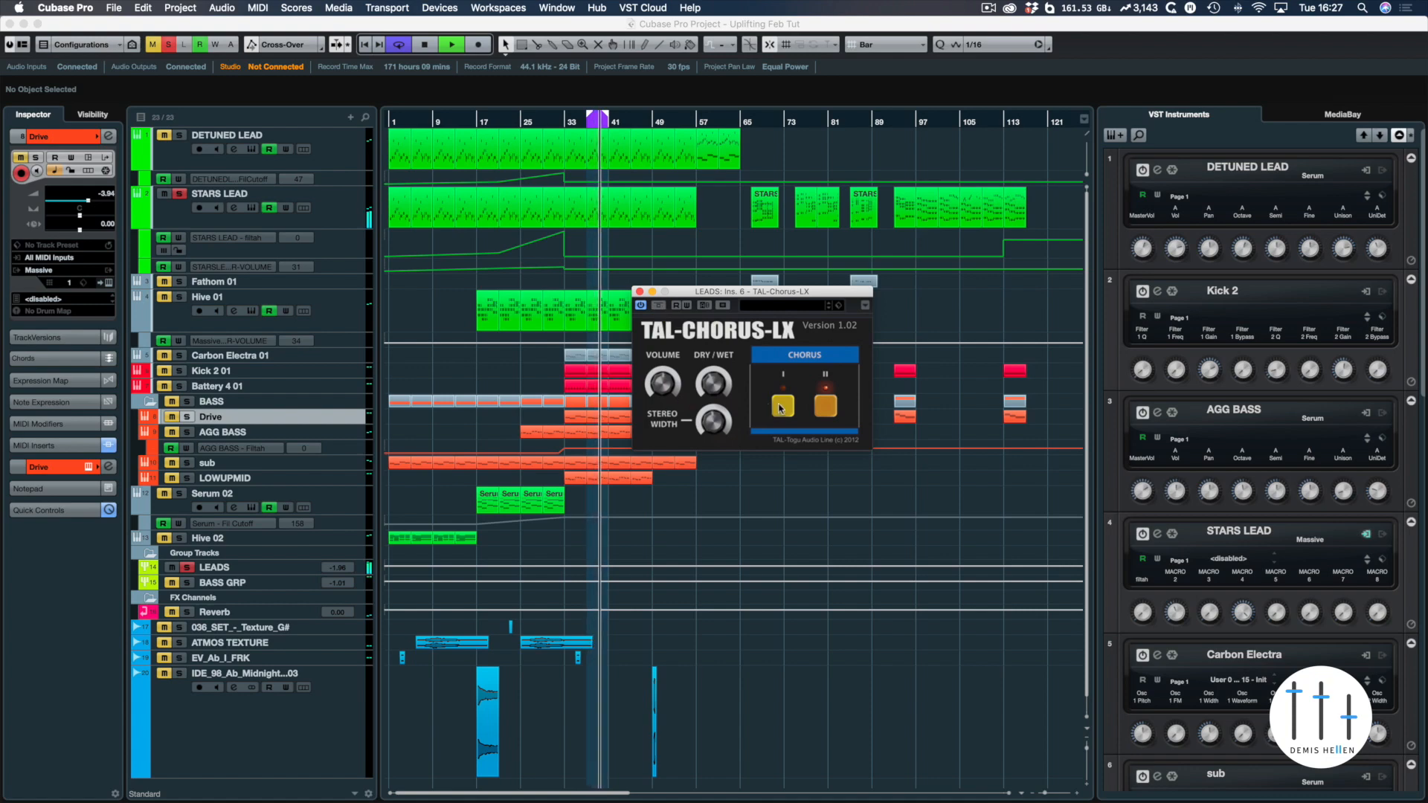
Swap the LEADS chorus from mode I to mode II and close the window
click(780, 405)
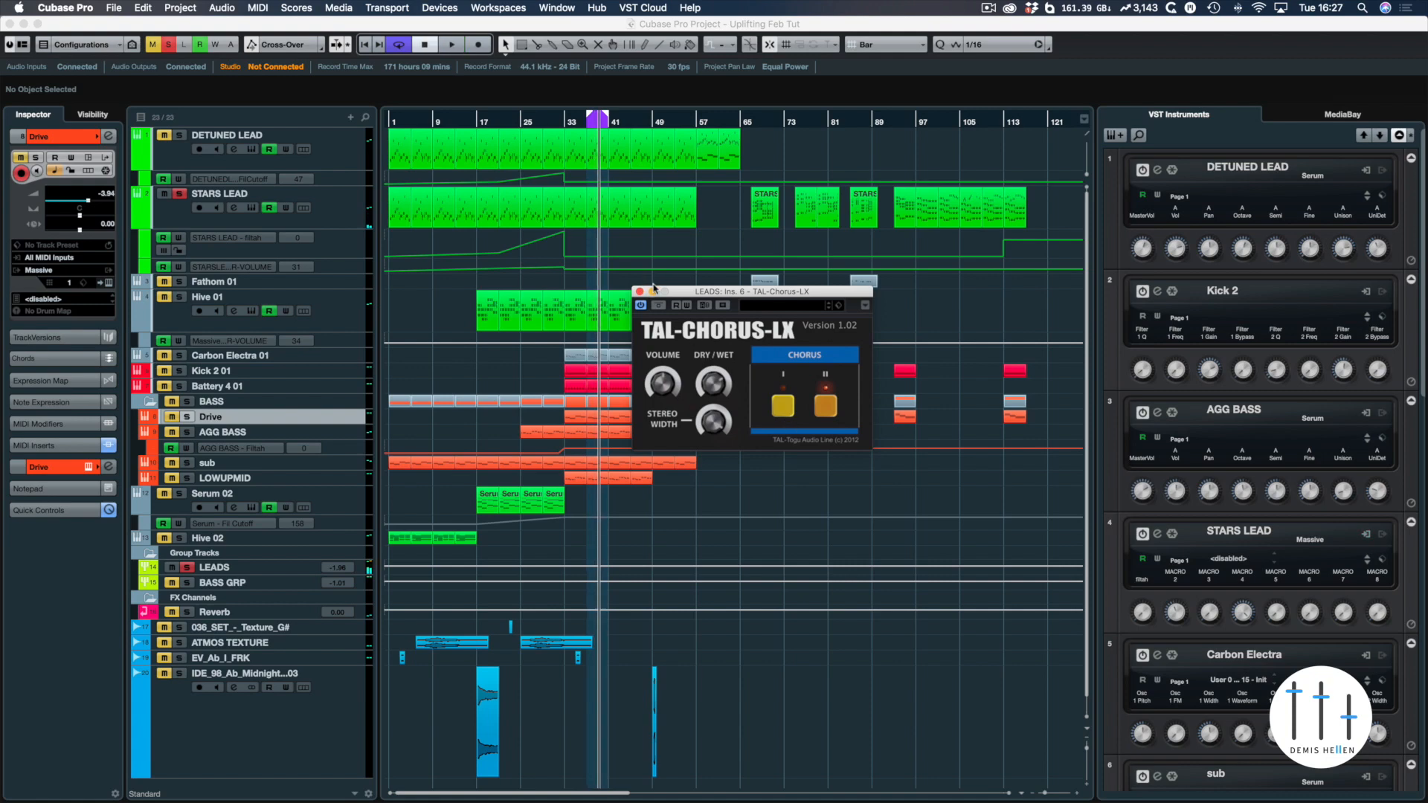
mouse_move(308, 177)
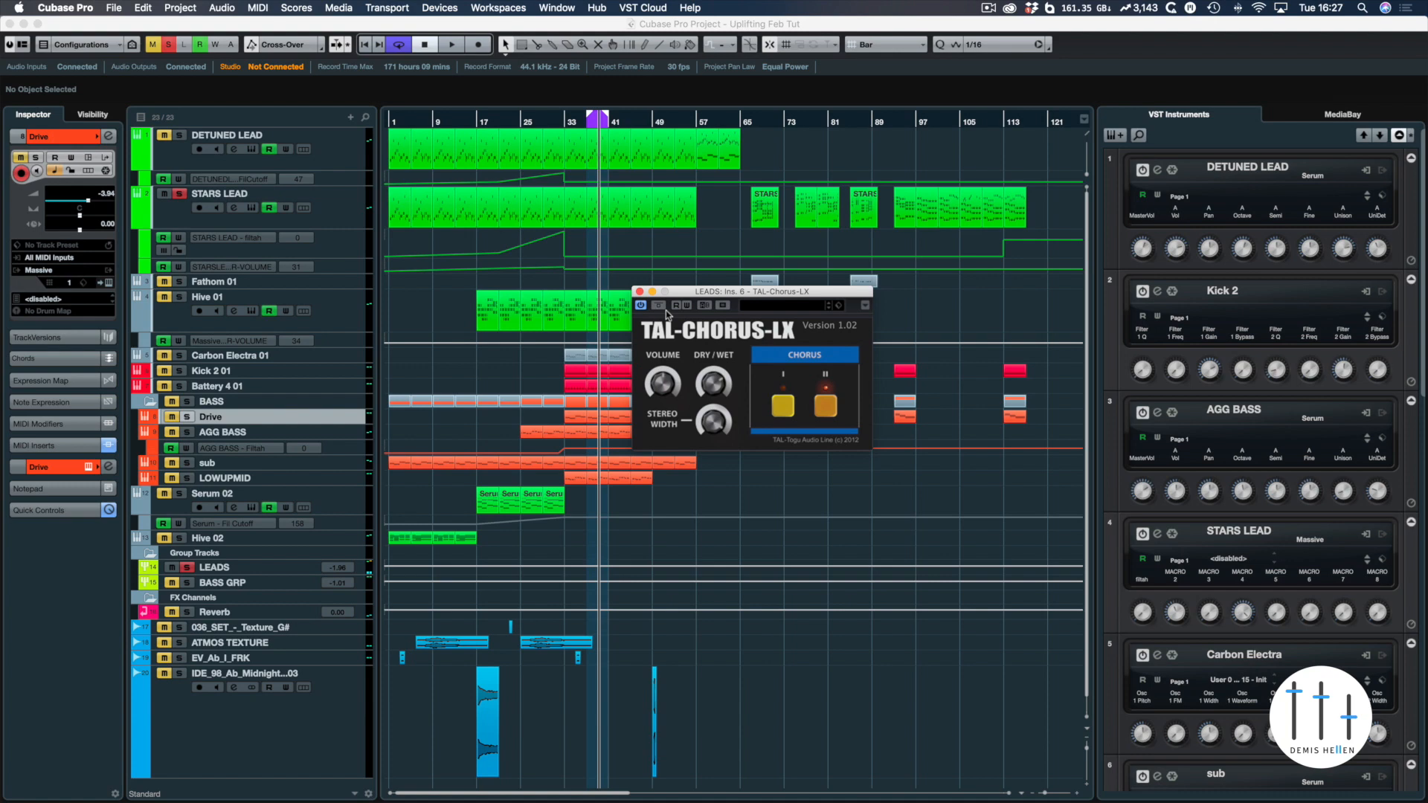
click(450, 43)
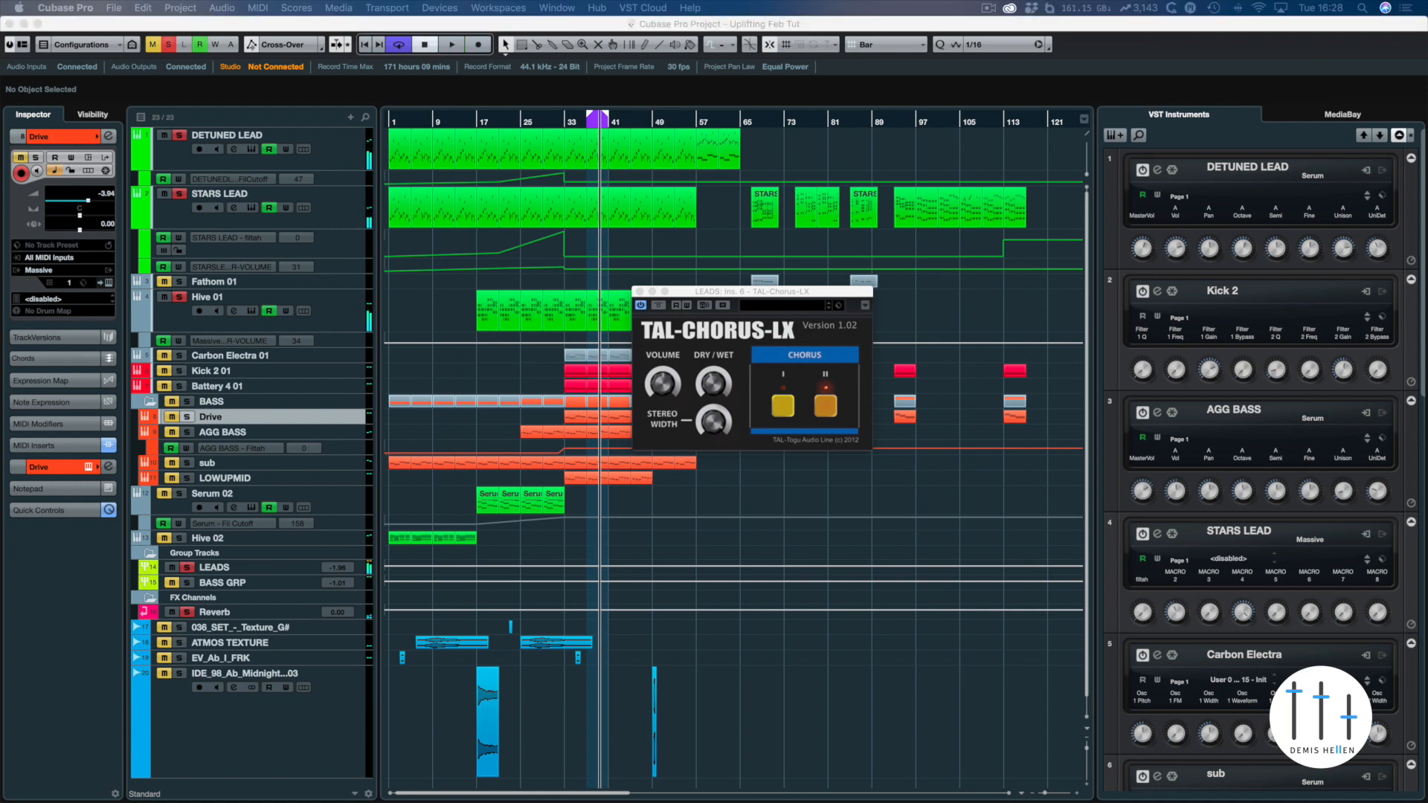
click(640, 292)
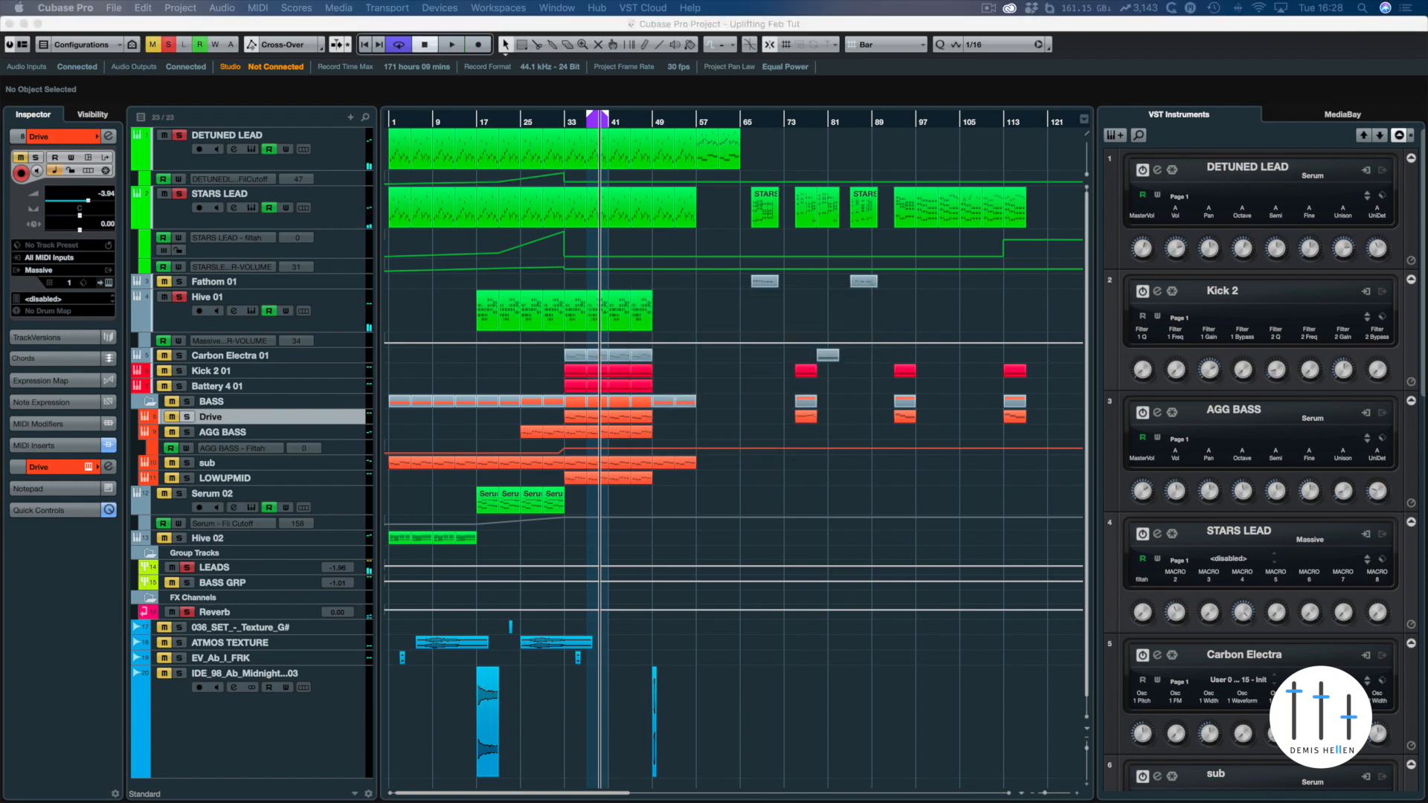